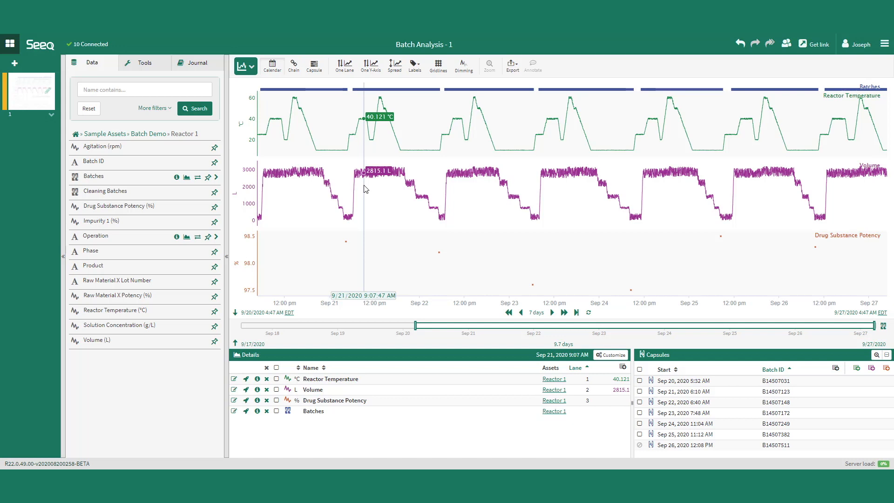
{"action": "mouse_move", "coordinate": [826, 389]}
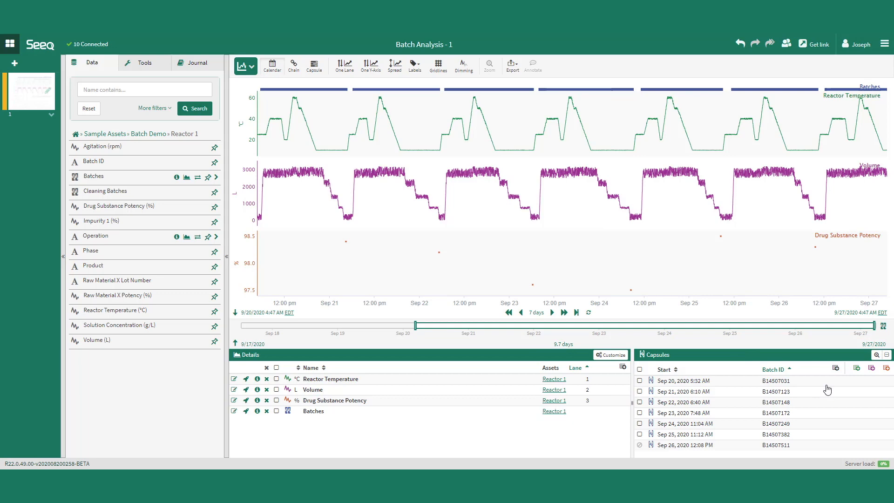
Add a Potency (%) column to the batch capsules table and save it.
{"action": "left_click", "coordinate": [834, 368]}
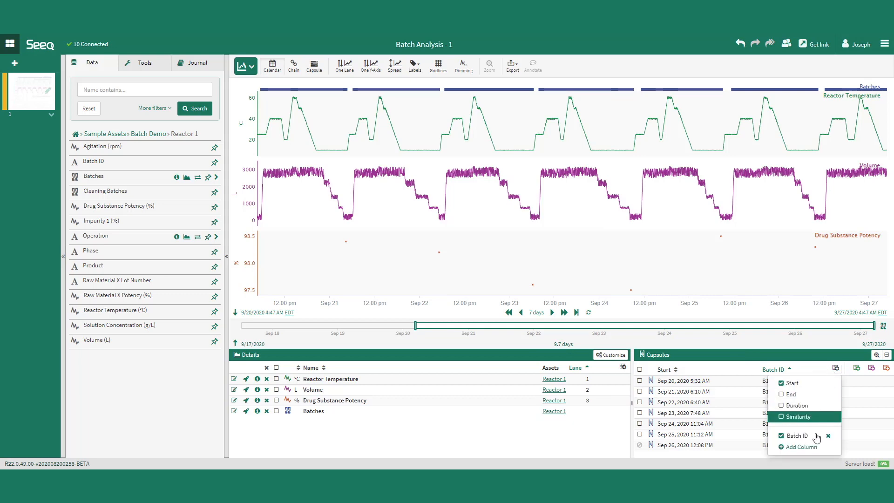
{"action": "left_click", "coordinate": [799, 447]}
{"action": "type", "text": "Potency (%)"}
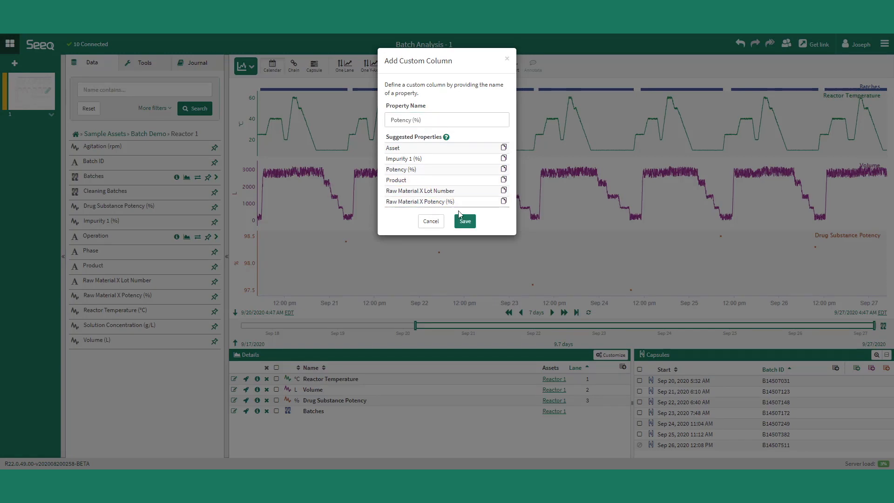
{"action": "left_click", "coordinate": [465, 220]}
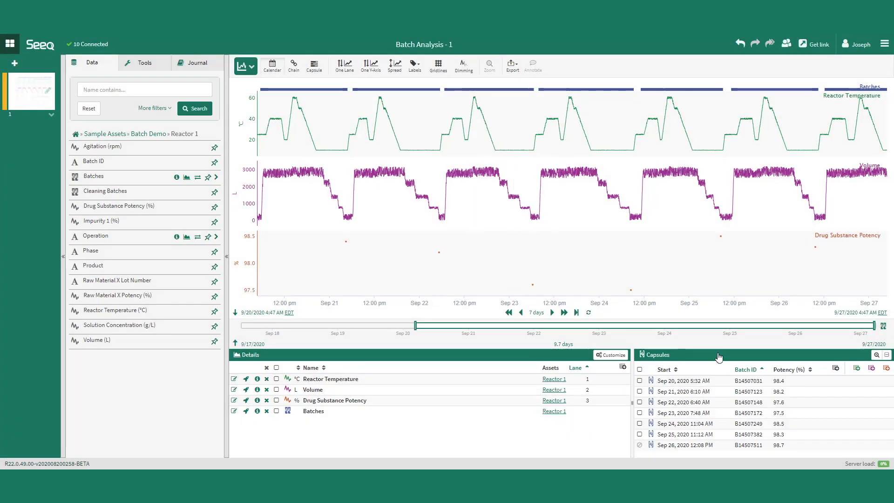
{"action": "mouse_move", "coordinate": [413, 63]}
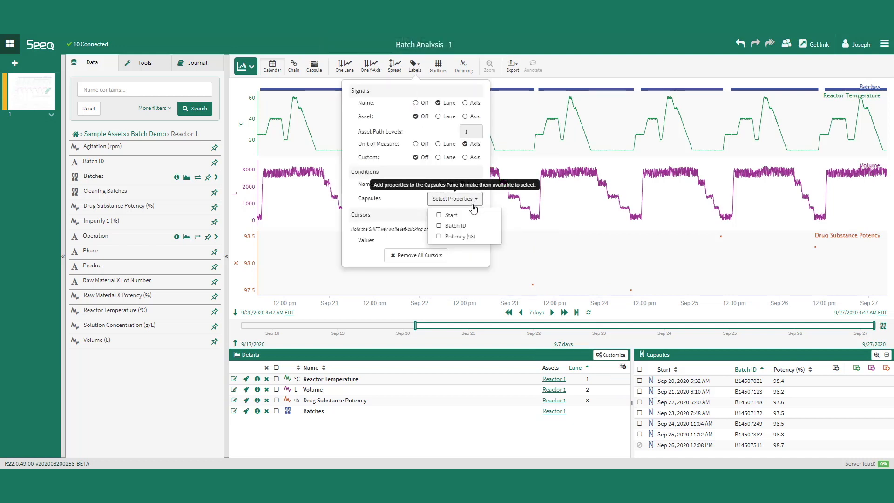
Label each Batches capsule bar with its Batch ID property.
{"action": "left_click", "coordinate": [438, 226]}
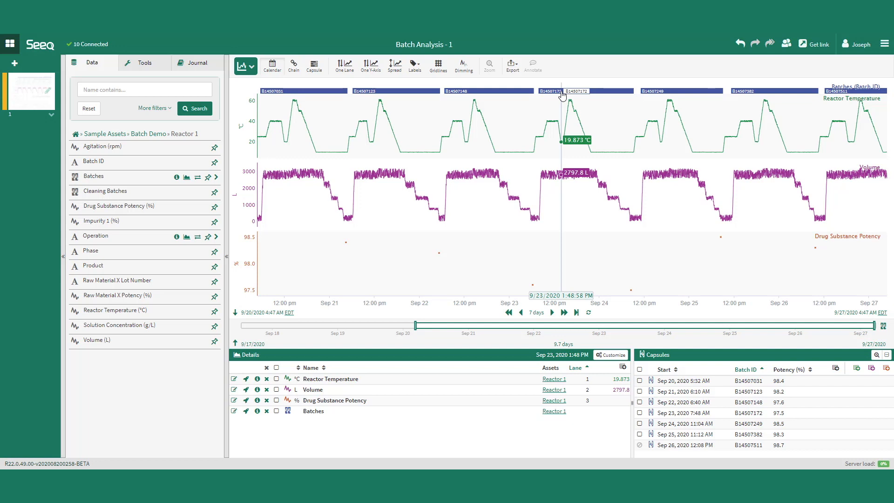
{"action": "mouse_move", "coordinate": [306, 74]}
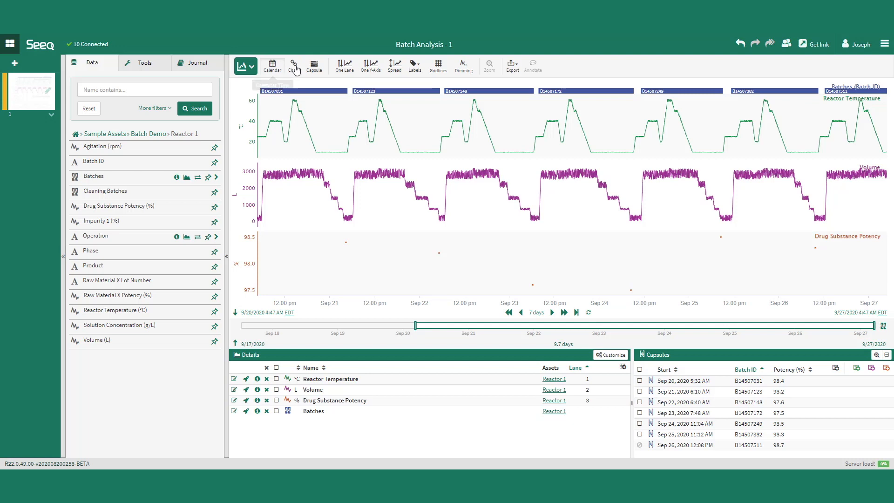
Switch from Chain view to Capsule Time view so all batches overlay on elapsed time.
{"action": "left_click", "coordinate": [293, 64]}
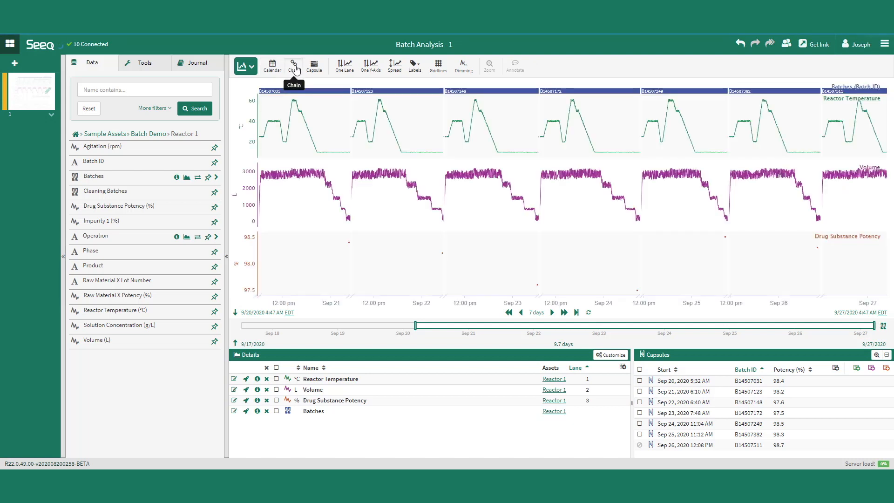
{"action": "mouse_move", "coordinate": [315, 65]}
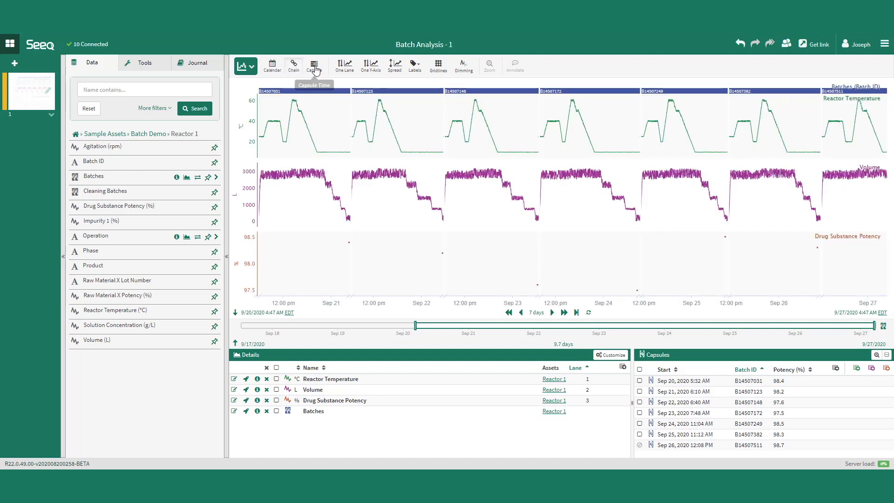
{"action": "left_click", "coordinate": [315, 64]}
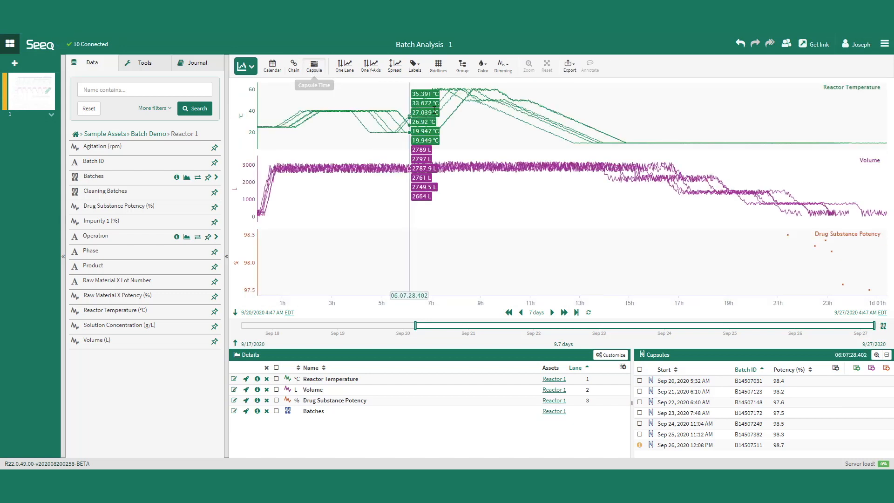
Colour batches with Rainbow, isolate then restore the first batch, and return to Calendar view.
{"action": "left_click", "coordinate": [483, 63]}
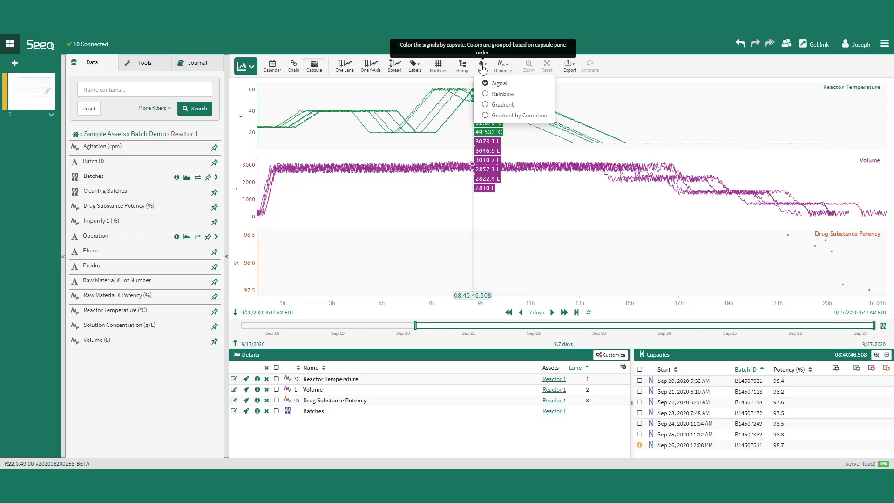
{"action": "left_click", "coordinate": [484, 93]}
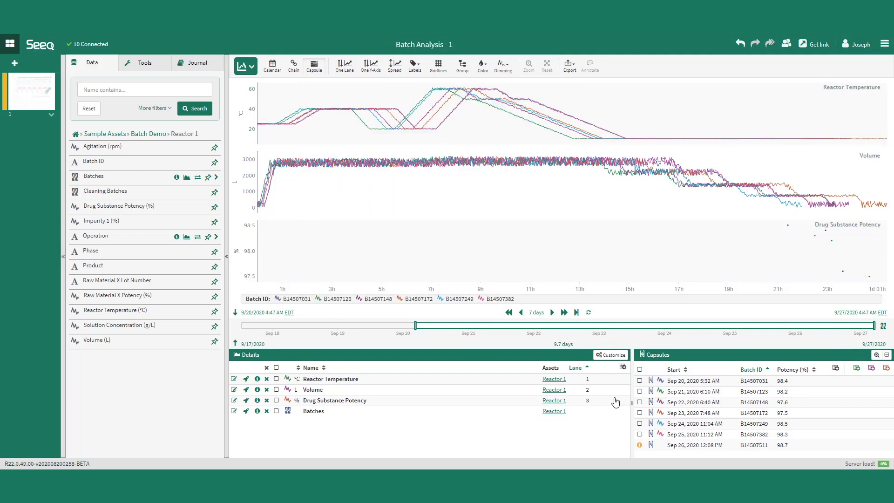
{"action": "left_click", "coordinate": [639, 381]}
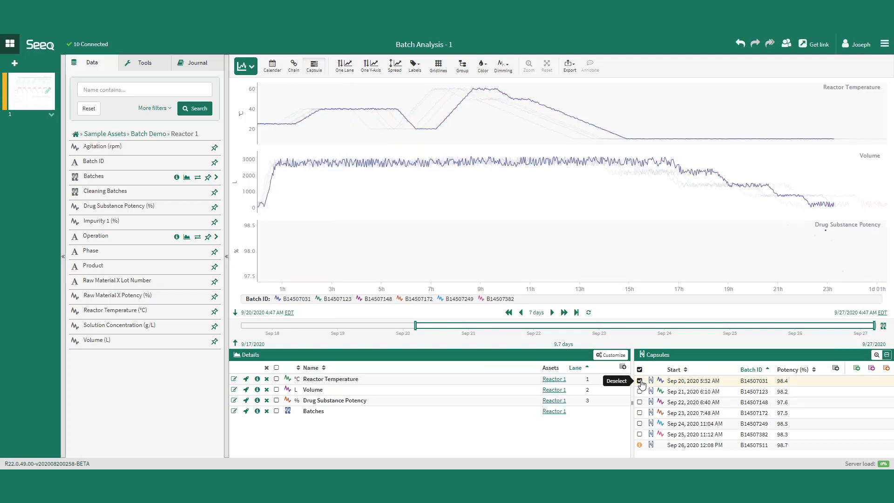
{"action": "left_click", "coordinate": [639, 369]}
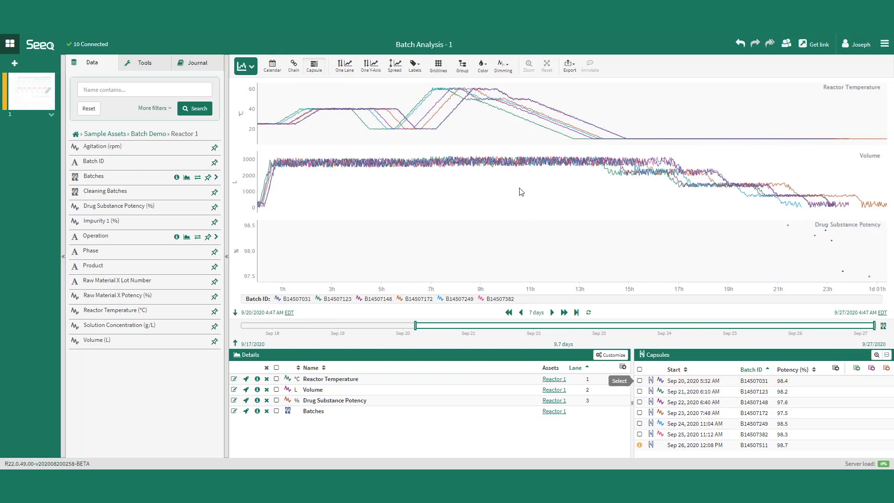
{"action": "left_click", "coordinate": [483, 65]}
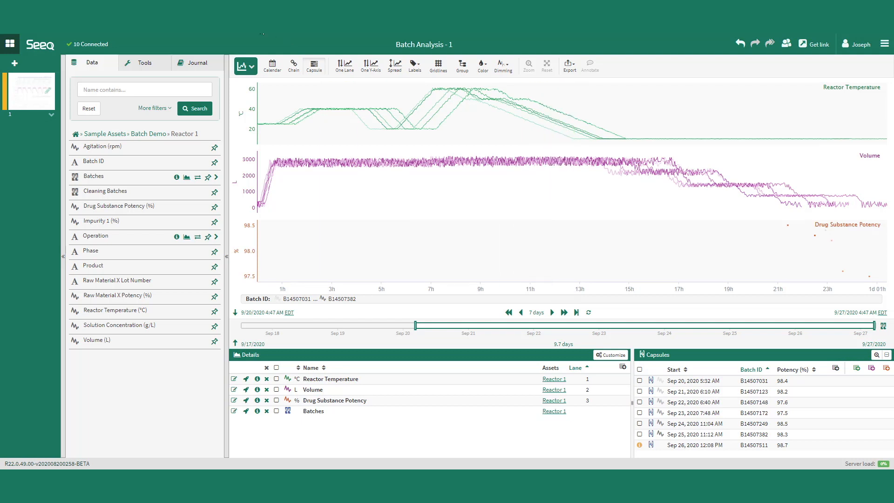
{"action": "left_click", "coordinate": [272, 63]}
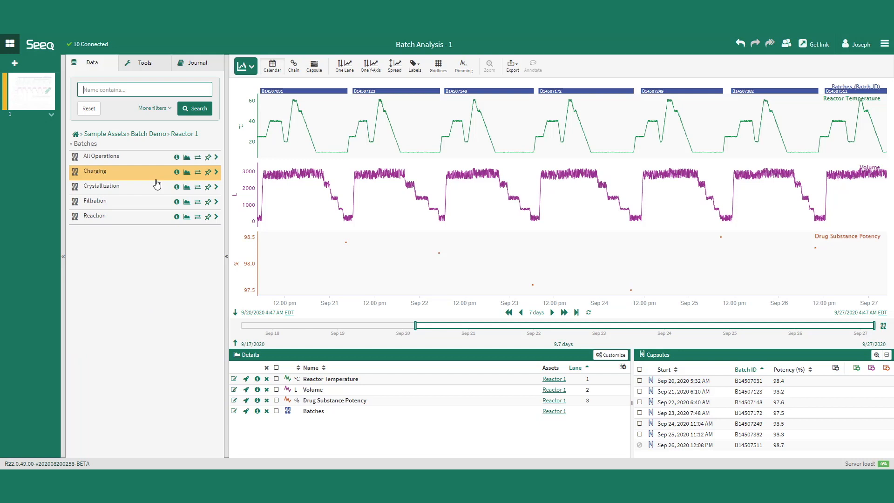
Trend the All Operations and Reaction conditions and reach the capsule column choices.
{"action": "left_click", "coordinate": [187, 157]}
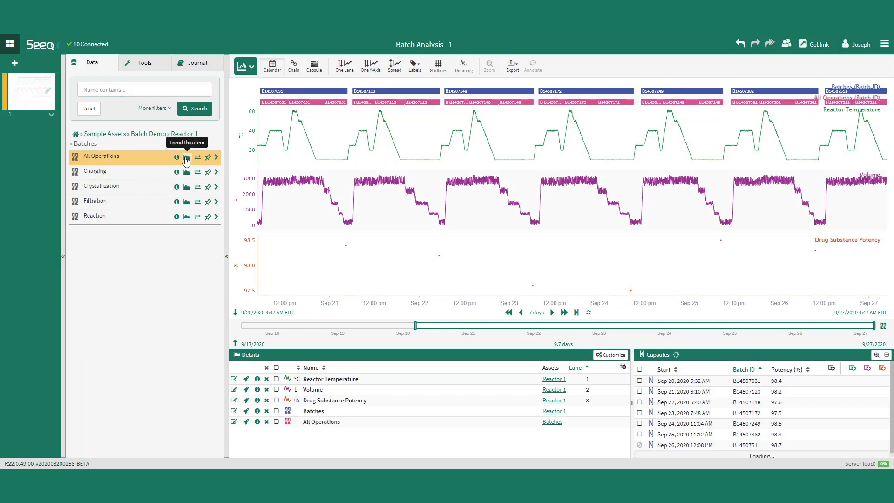
{"action": "left_click", "coordinate": [186, 217]}
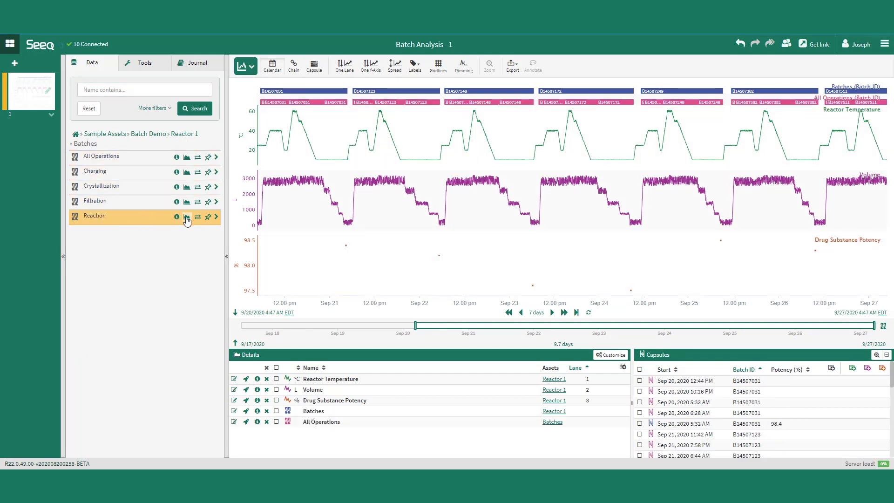
{"action": "mouse_move", "coordinate": [186, 217]}
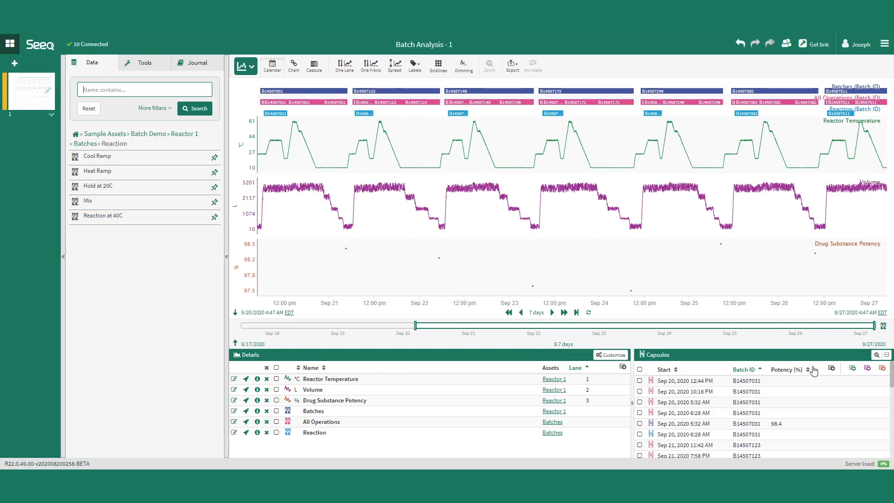
{"action": "left_click", "coordinate": [831, 367]}
{"action": "type", "text": "Operation"}
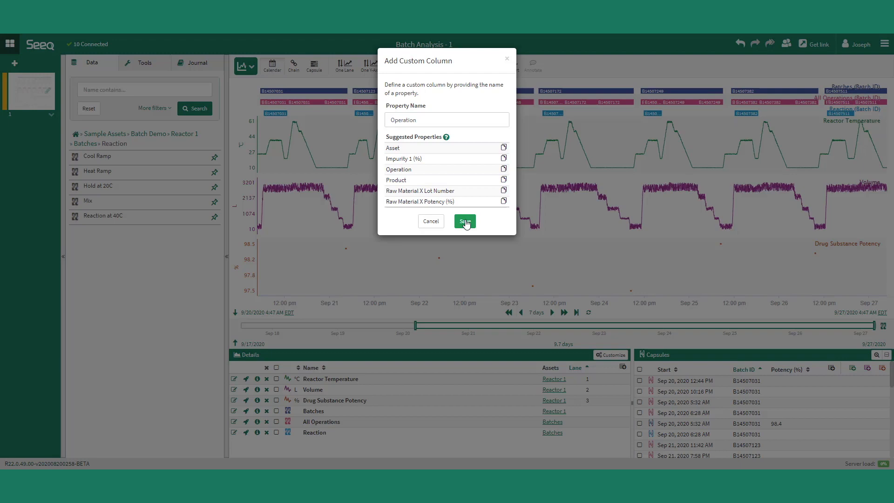
Save the Operation custom column and add Operation to the capsule labels.
{"action": "left_click", "coordinate": [464, 222]}
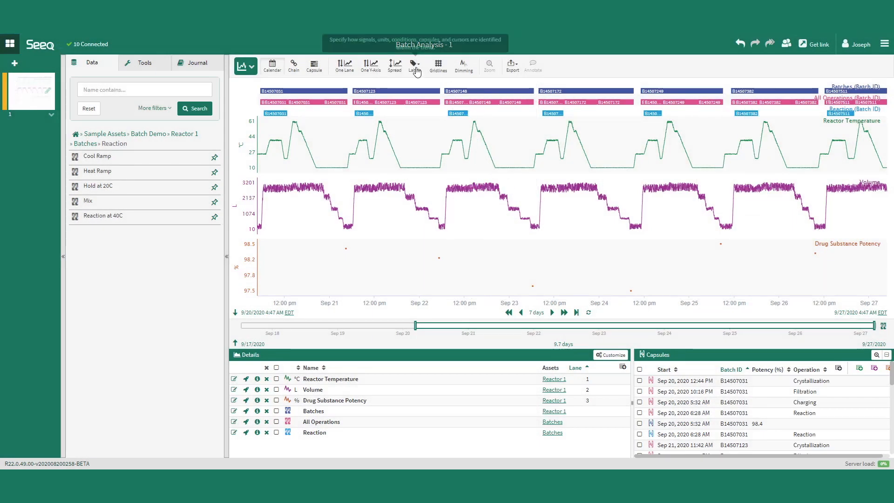
{"action": "left_click", "coordinate": [415, 65]}
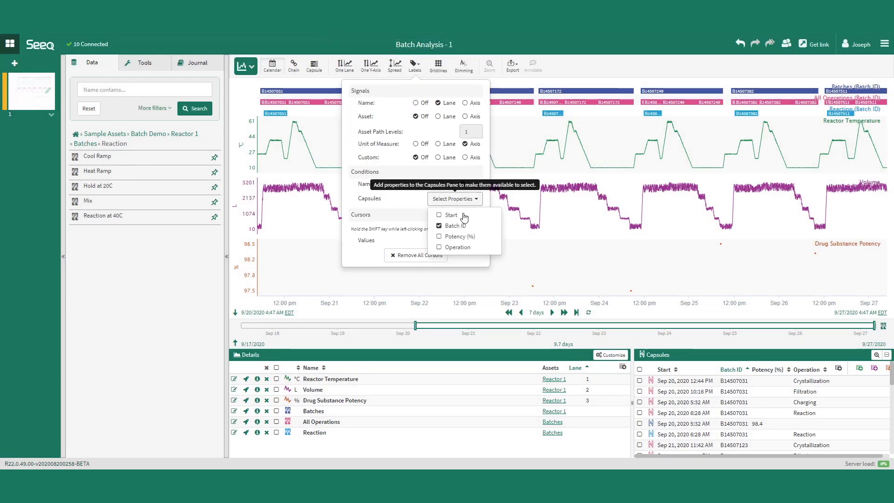
{"action": "left_click", "coordinate": [439, 247]}
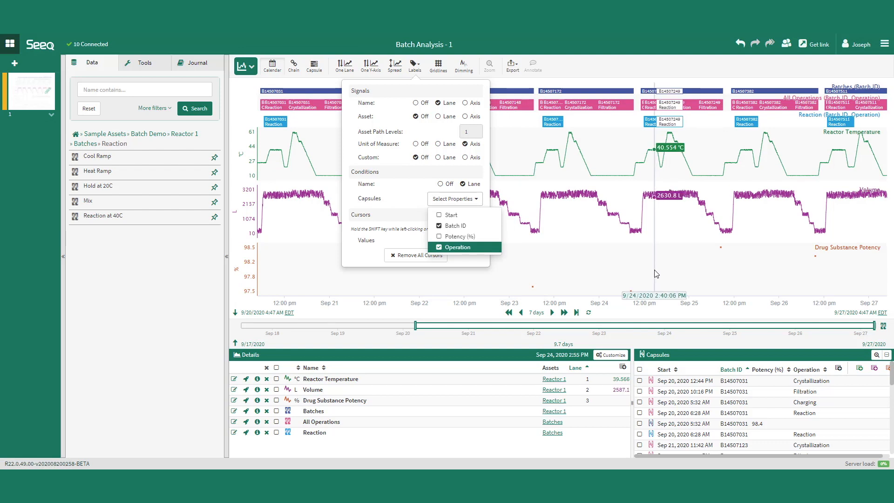
{"action": "left_click", "coordinate": [609, 73]}
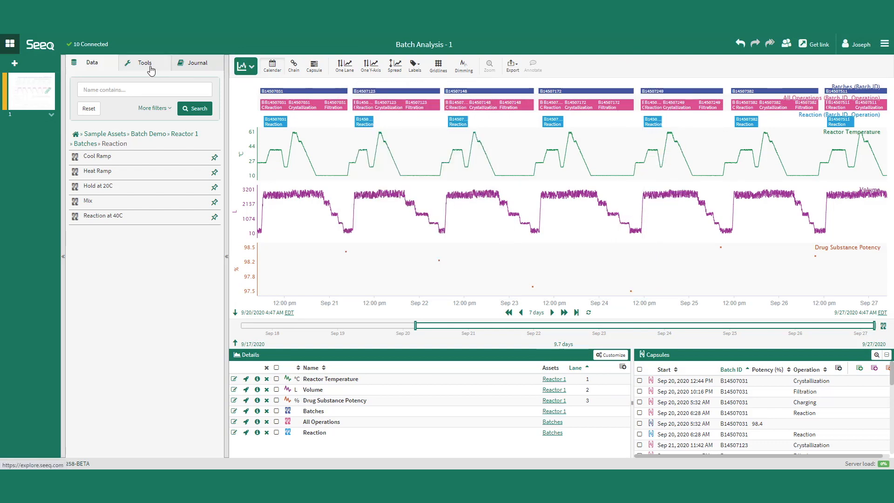
Start a Signal from Condition named Avg Reaction Temp per Batch on Reactor Temperature.
{"action": "left_click", "coordinate": [144, 62]}
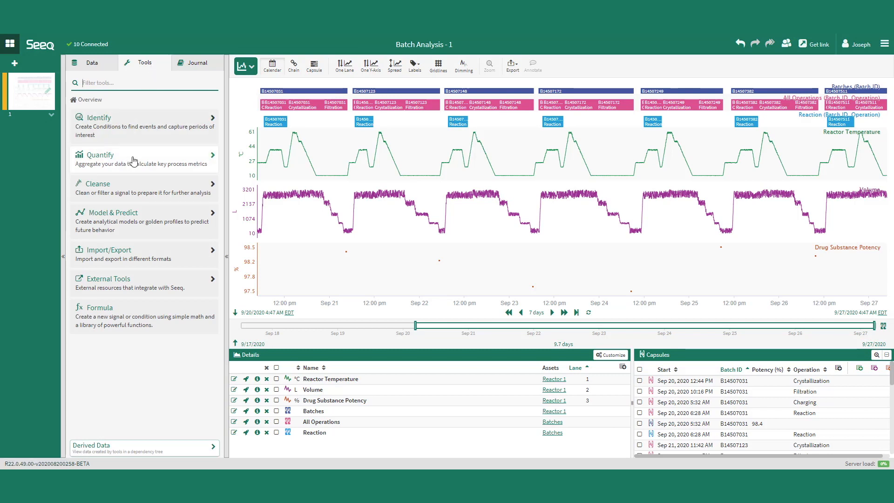
{"action": "left_click", "coordinate": [99, 154]}
{"action": "type", "text": "Avg Reaction Temp per"}
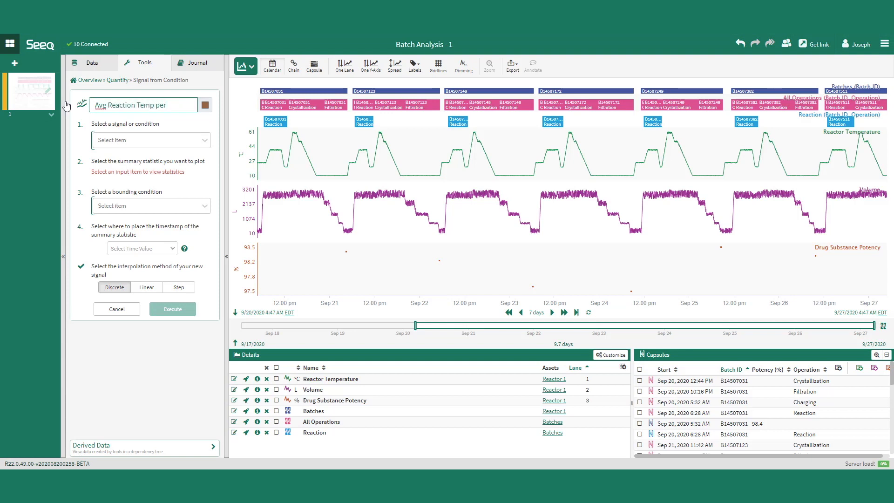
{"action": "type", "text": "Batch"}
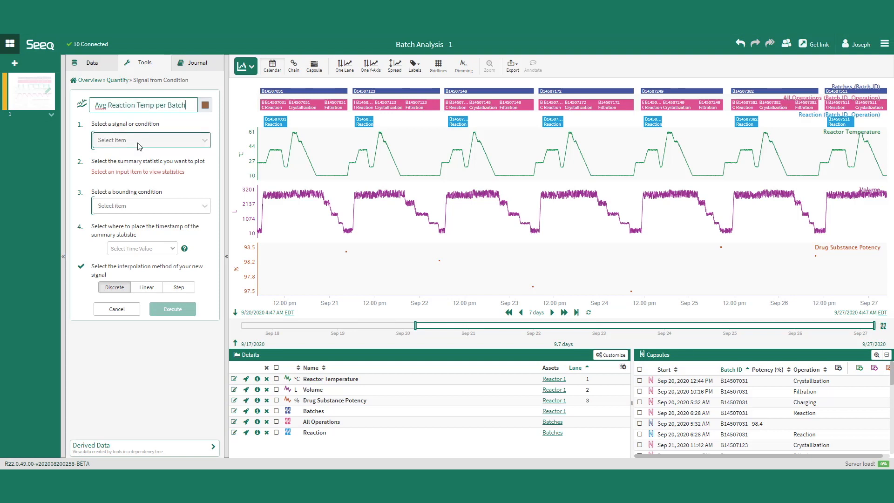
{"action": "left_click", "coordinate": [151, 139]}
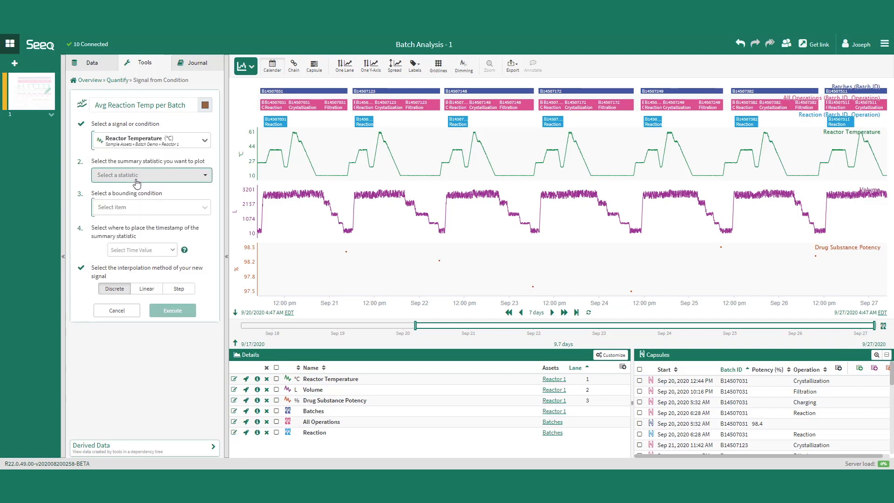
{"action": "left_click", "coordinate": [151, 175]}
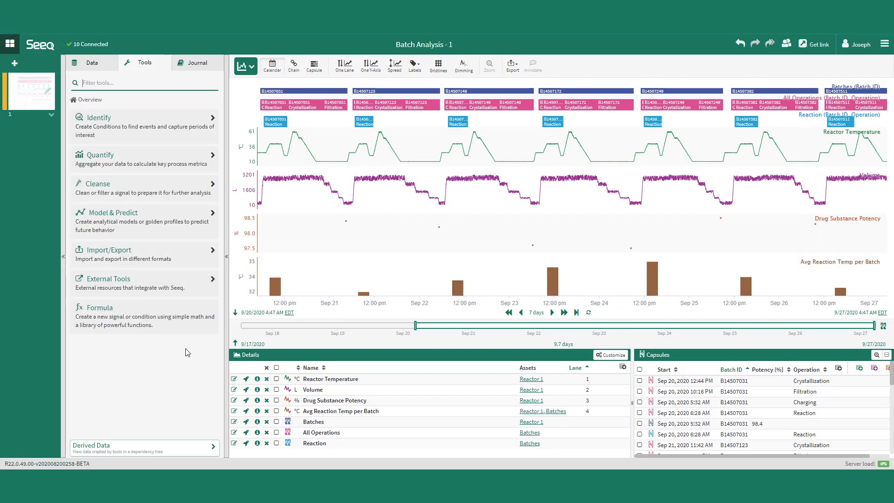
{"action": "mouse_move", "coordinate": [365, 144]}
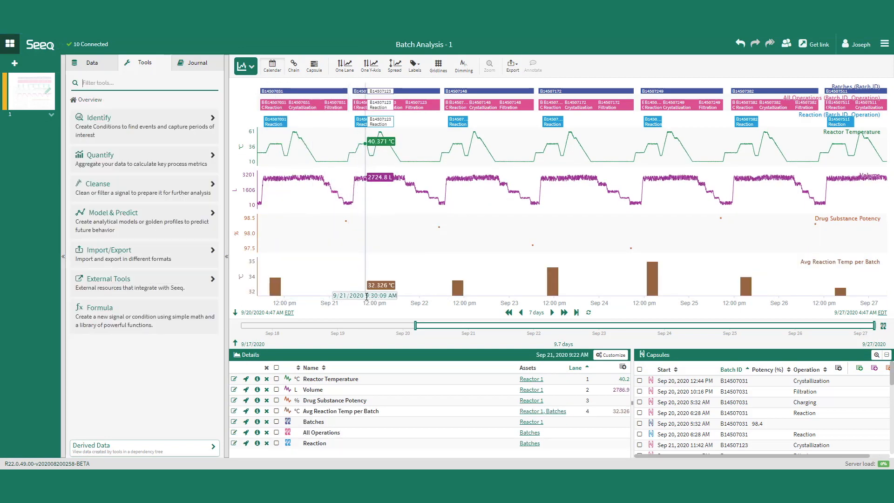